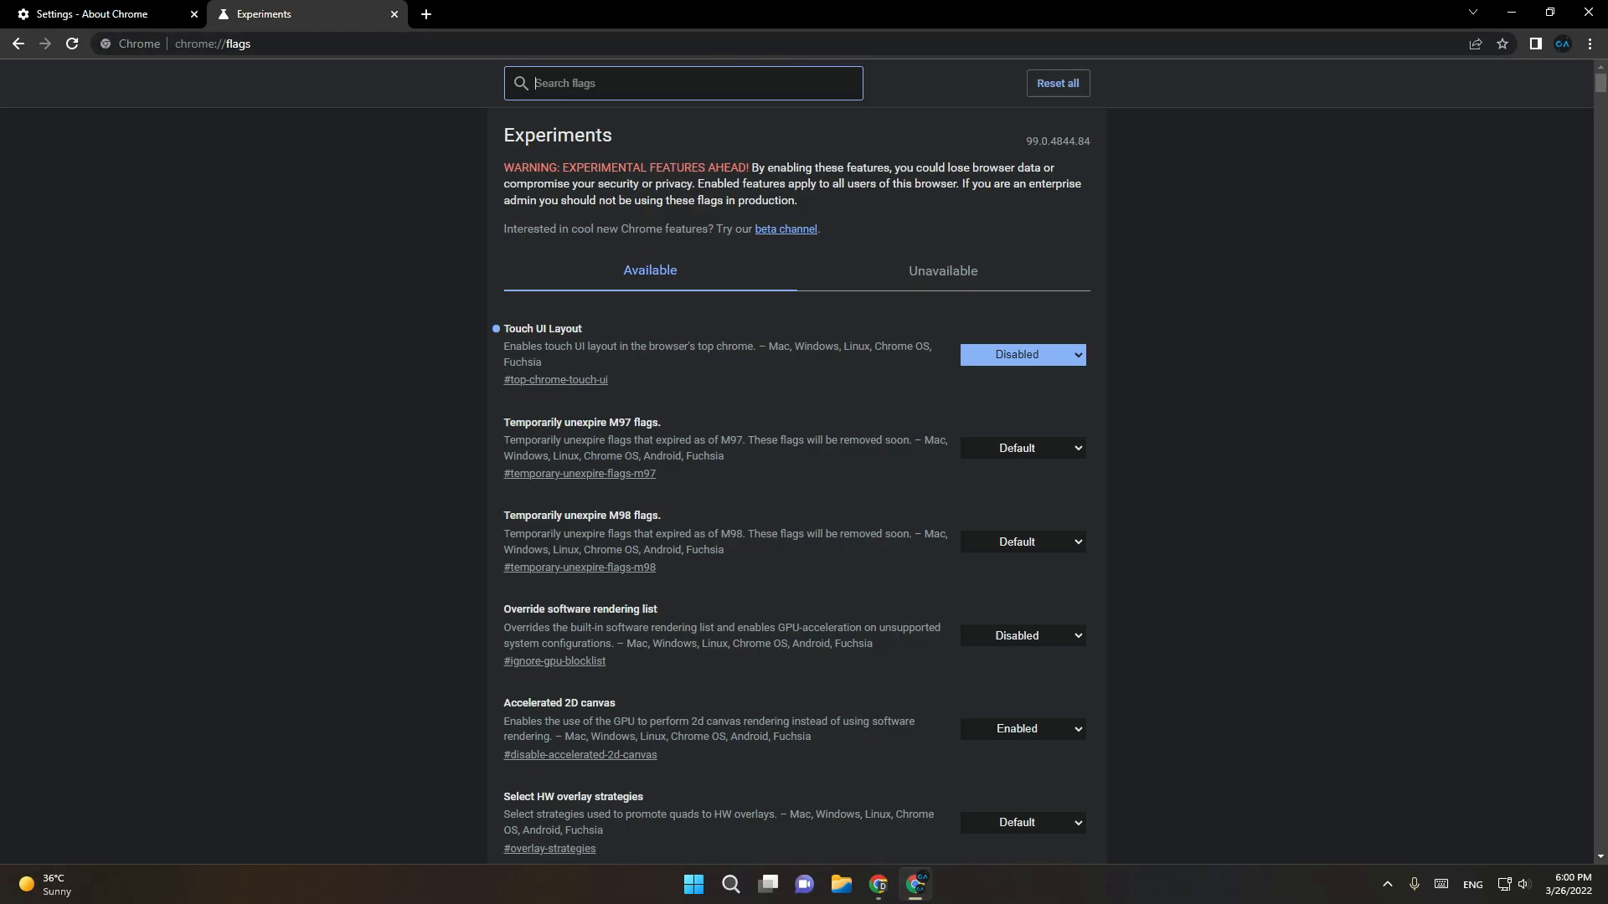
Step: Search flags for 'touch', enable Touch UI Layout, and relaunch Chrome
{"action": "type", "text": "touch"}
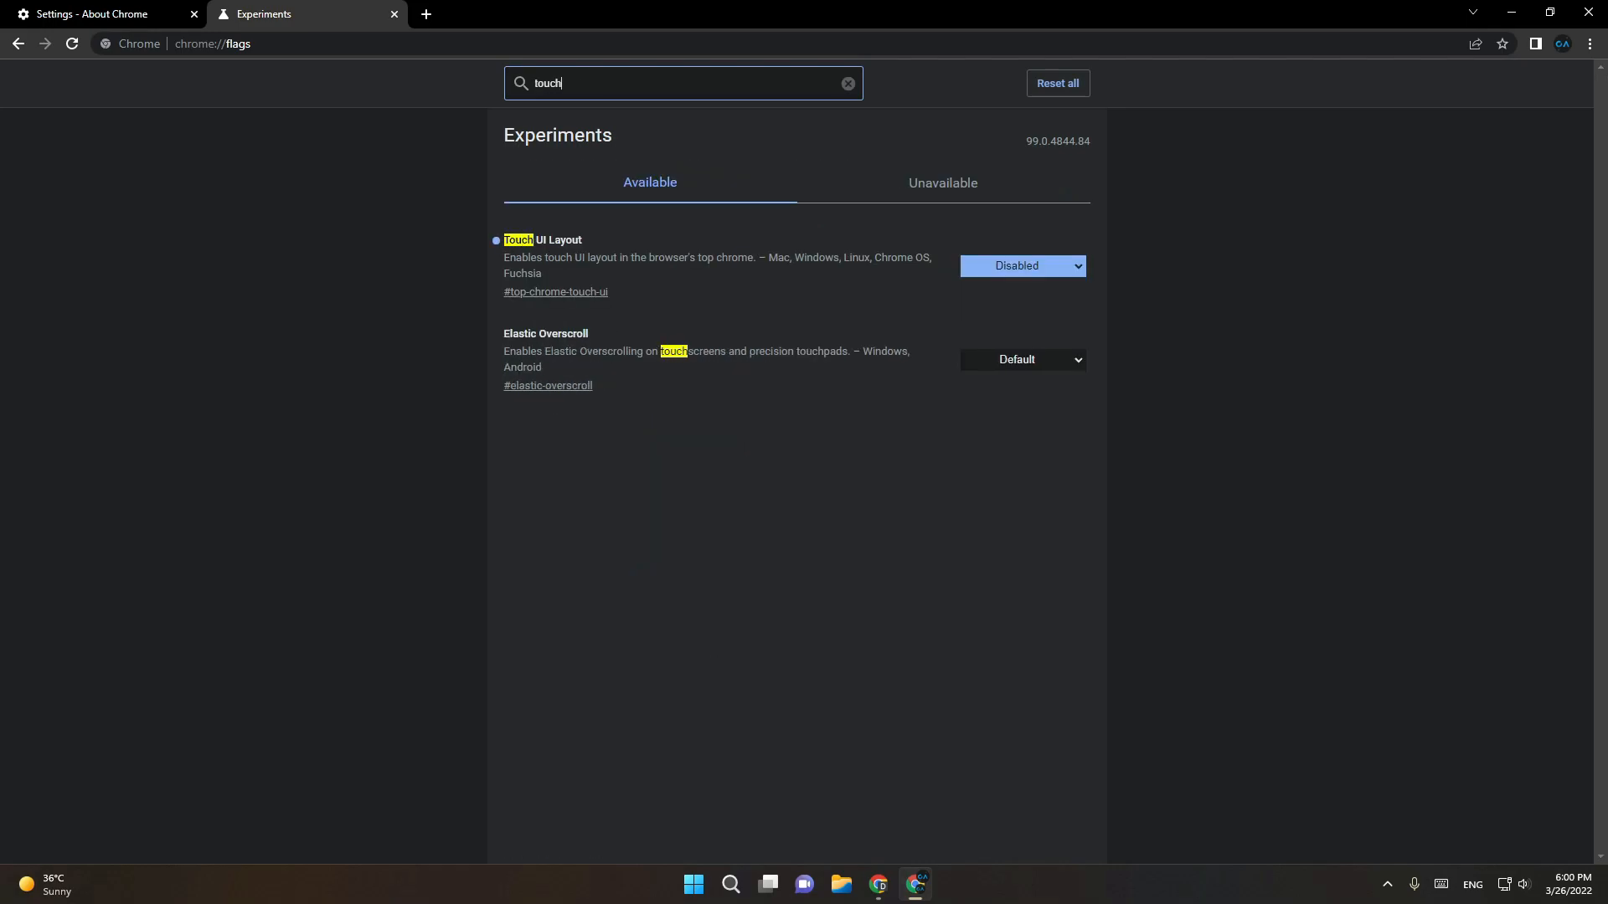
{"action": "left_click", "coordinate": [1023, 265]}
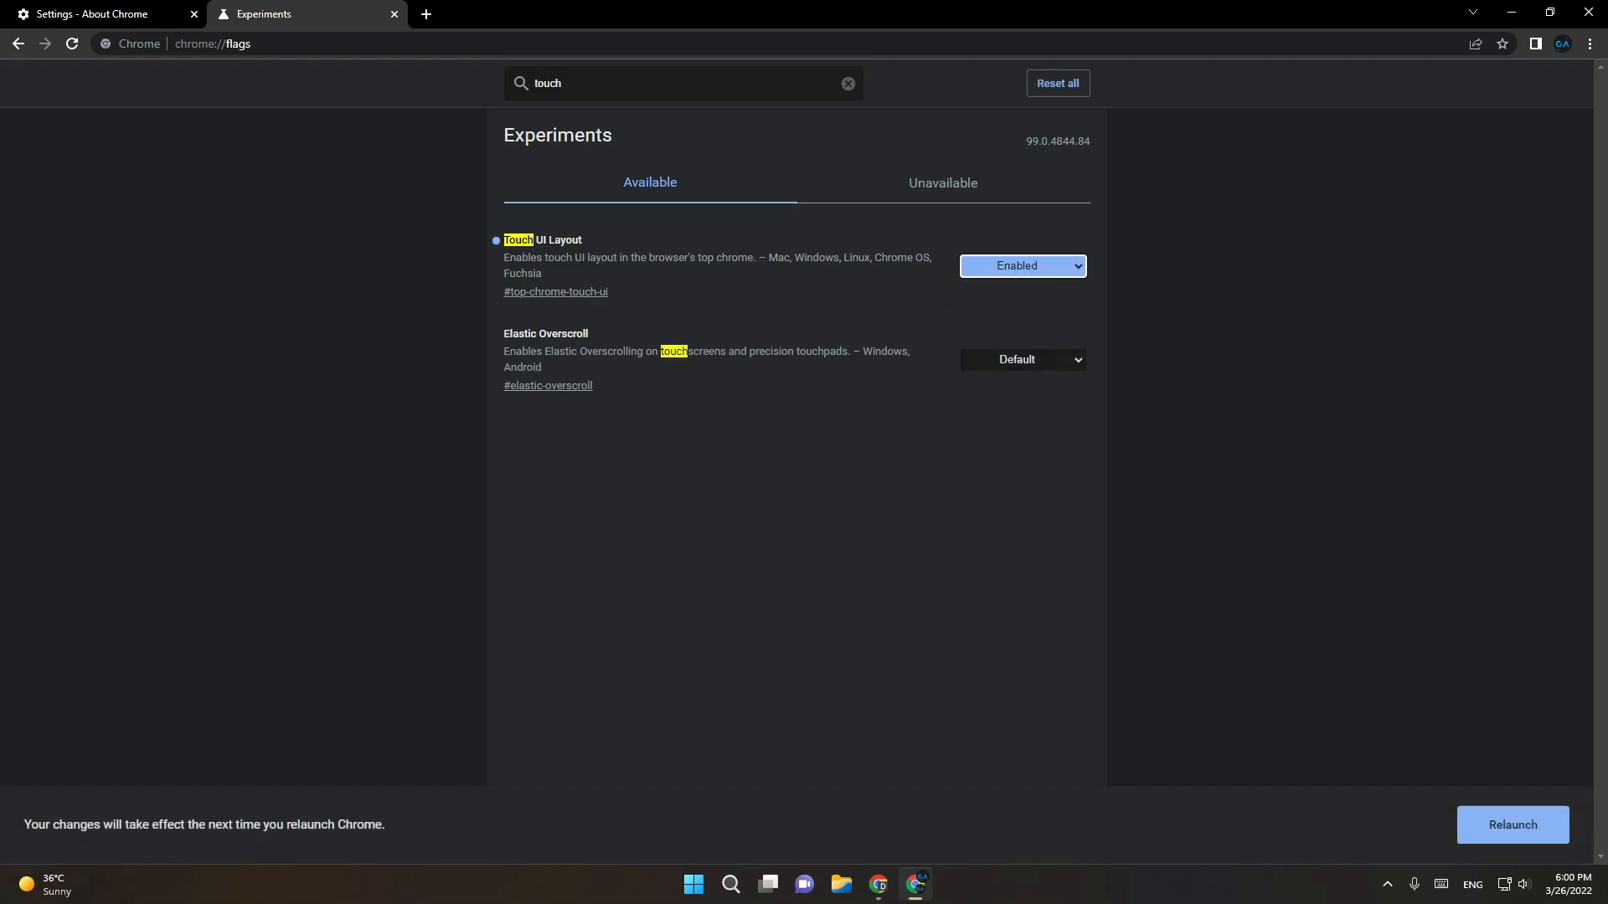
{"action": "left_click", "coordinate": [1513, 825]}
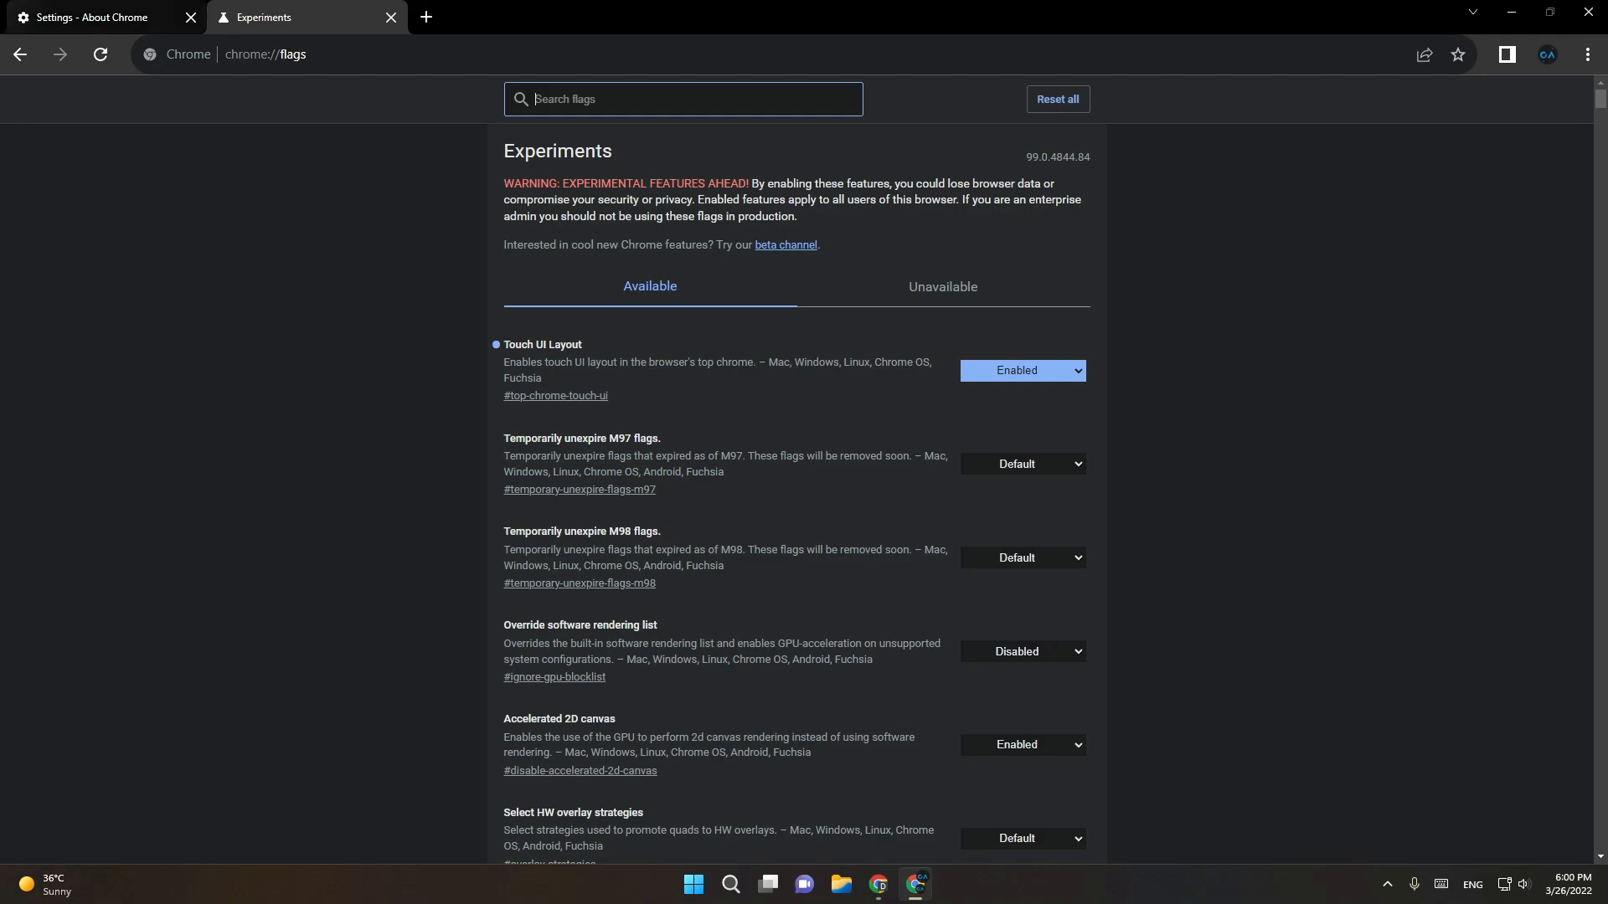
Step: On the About Chrome tab, highlight the version number 99.0.4844.84
{"action": "left_click", "coordinate": [92, 16]}
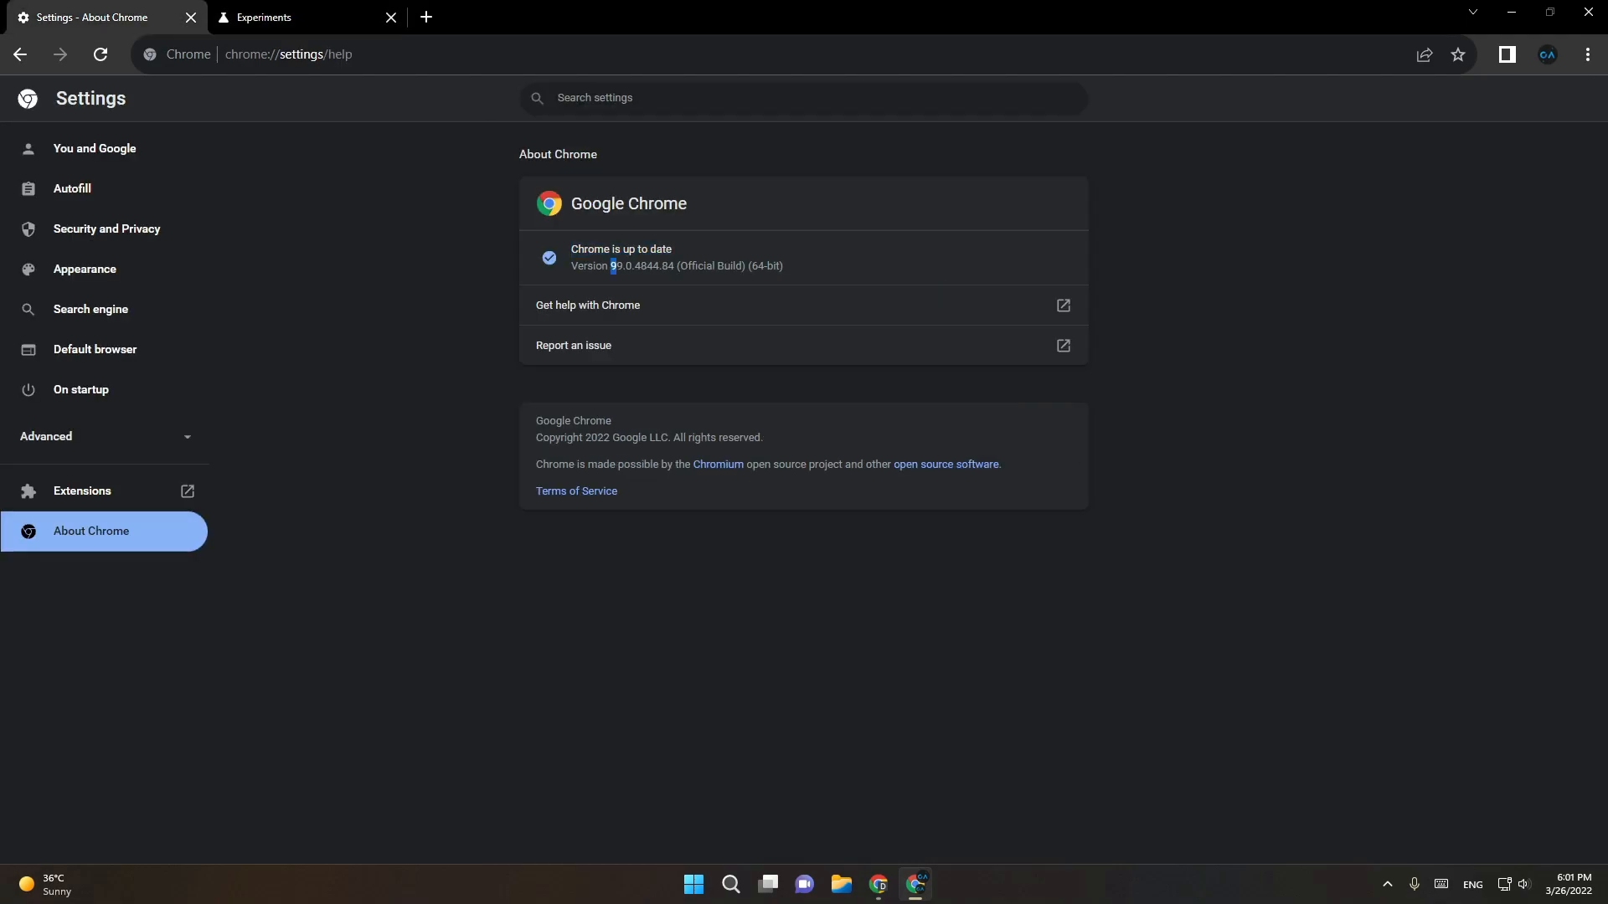
{"action": "double_click", "coordinate": [615, 266]}
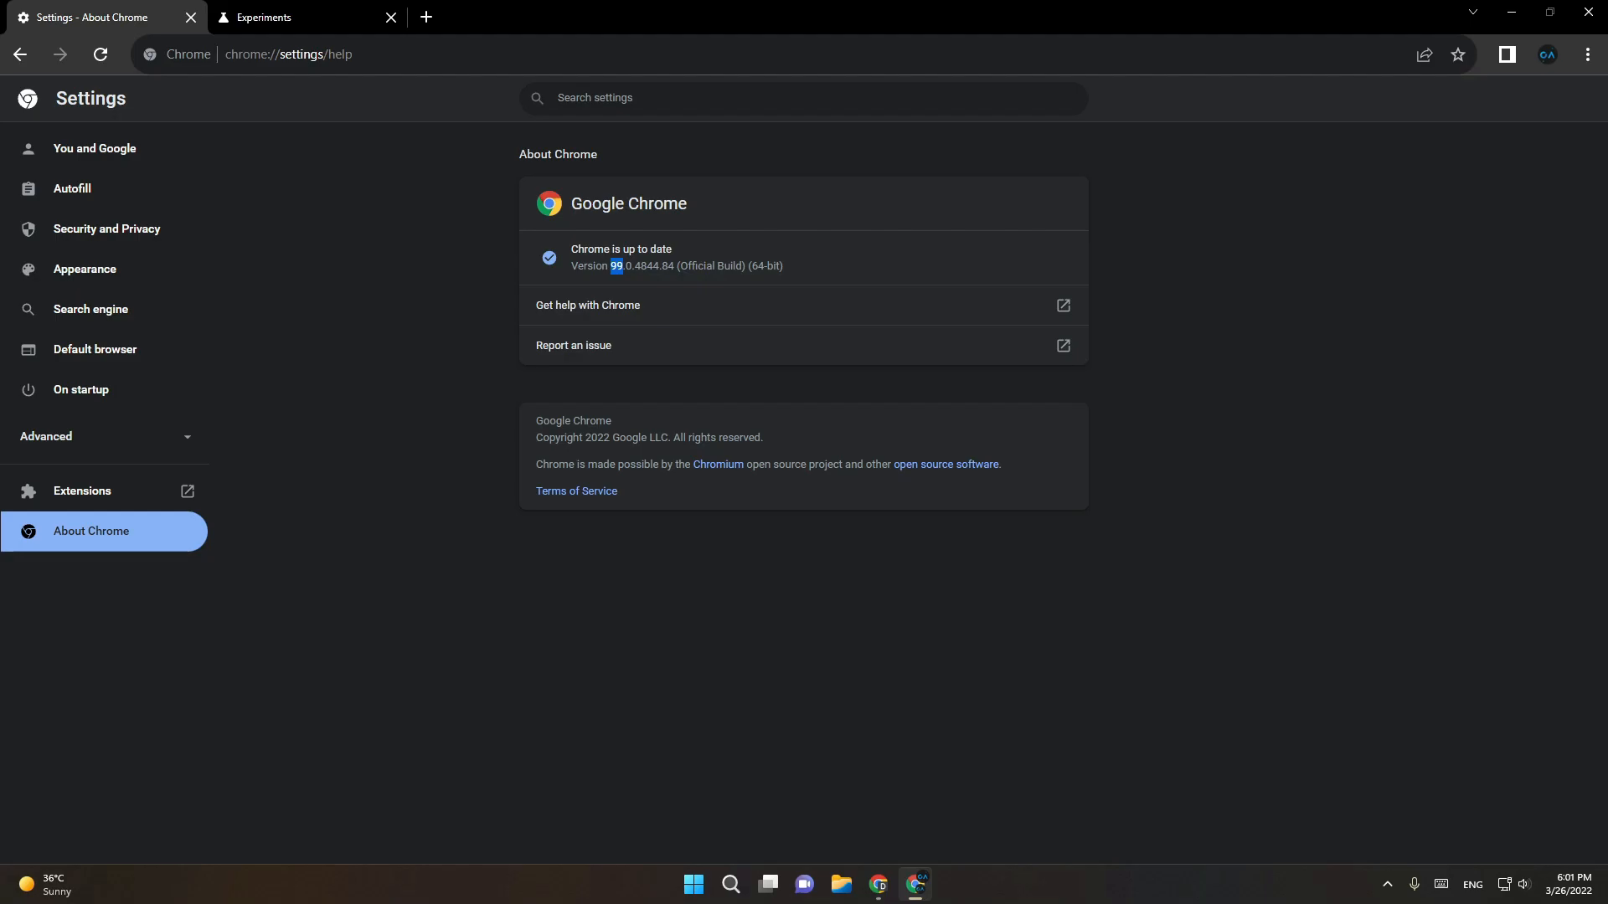
{"action": "mouse_move", "coordinate": [877, 885]}
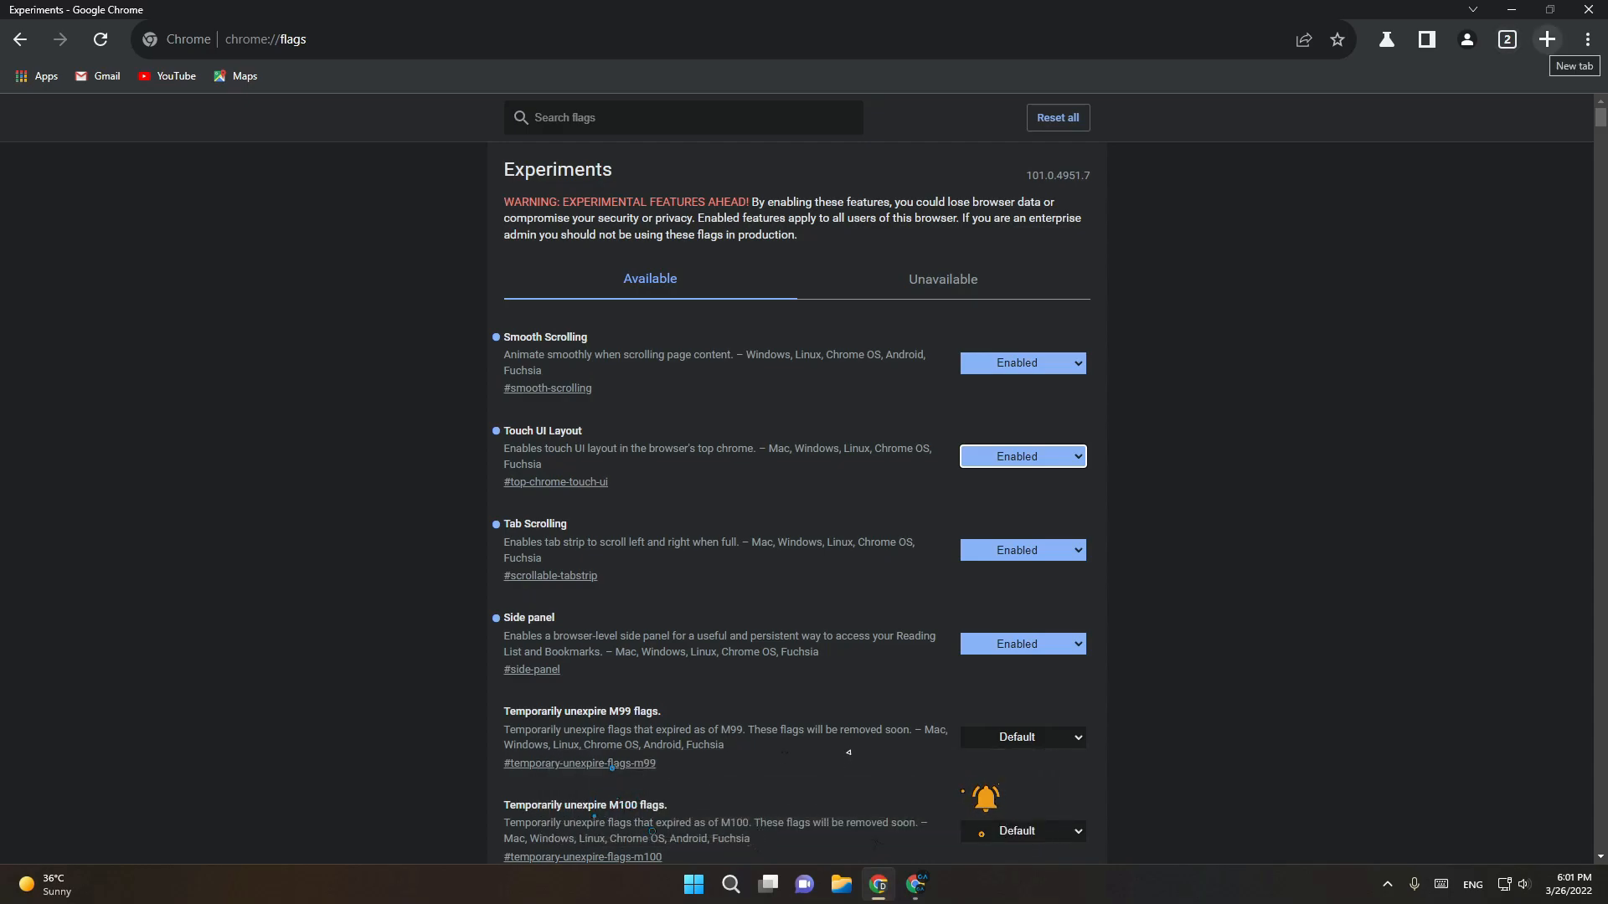
Step: Add a new tab, return to About Chrome, and highlight version 101.0.4951.7
{"action": "left_click", "coordinate": [1547, 38]}
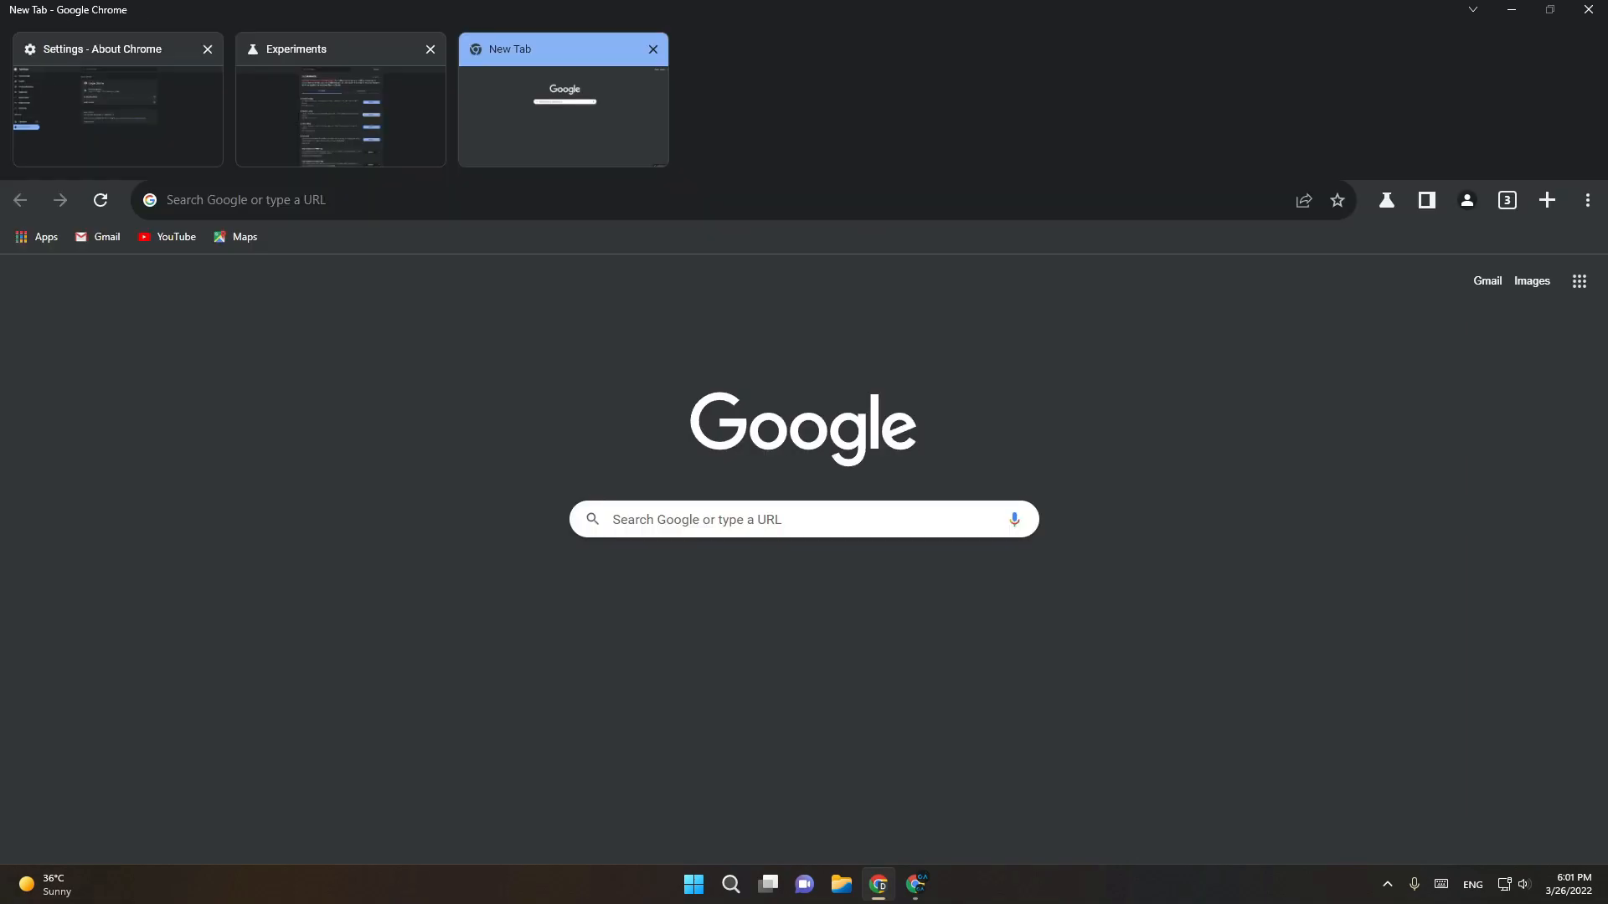
{"action": "left_click", "coordinate": [113, 49]}
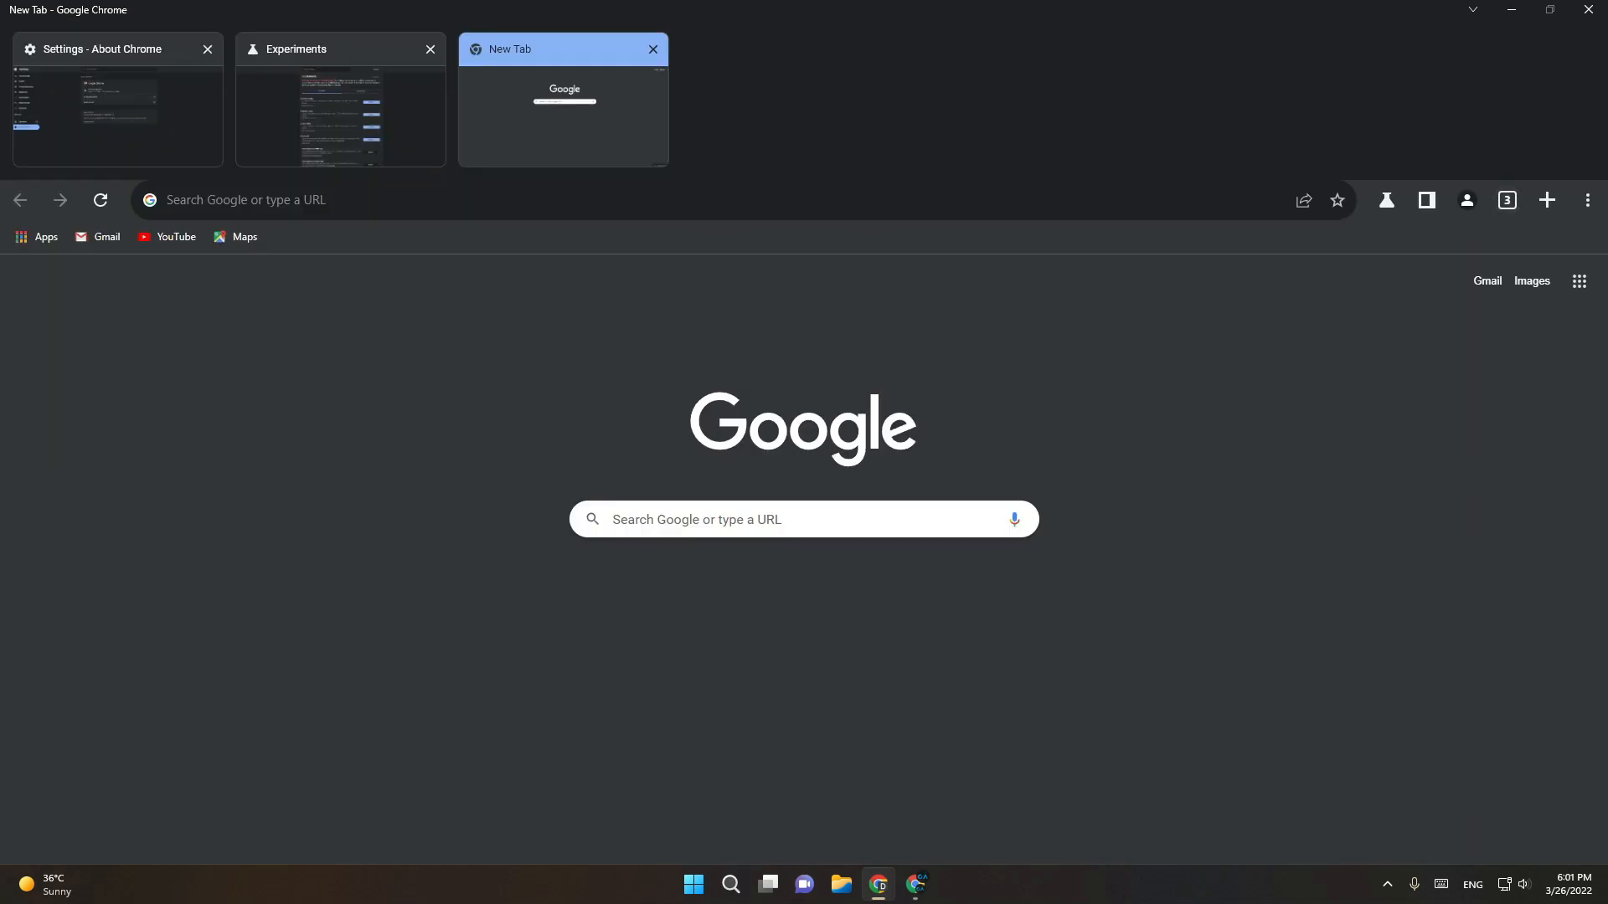
{"action": "left_click", "coordinate": [108, 49]}
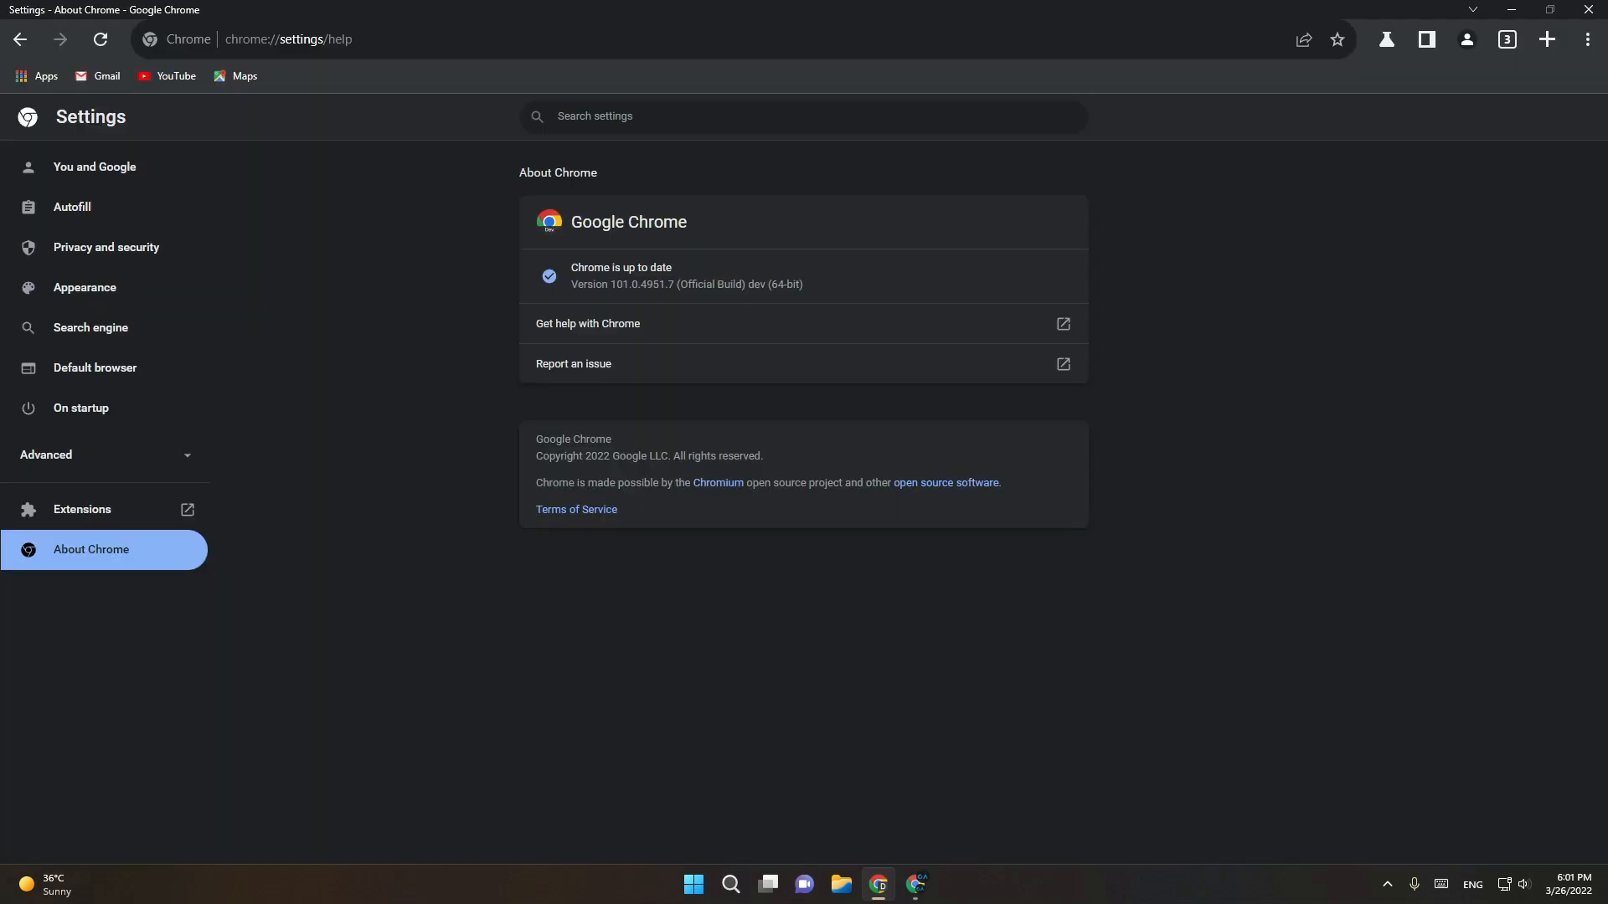
{"action": "double_click", "coordinate": [584, 284]}
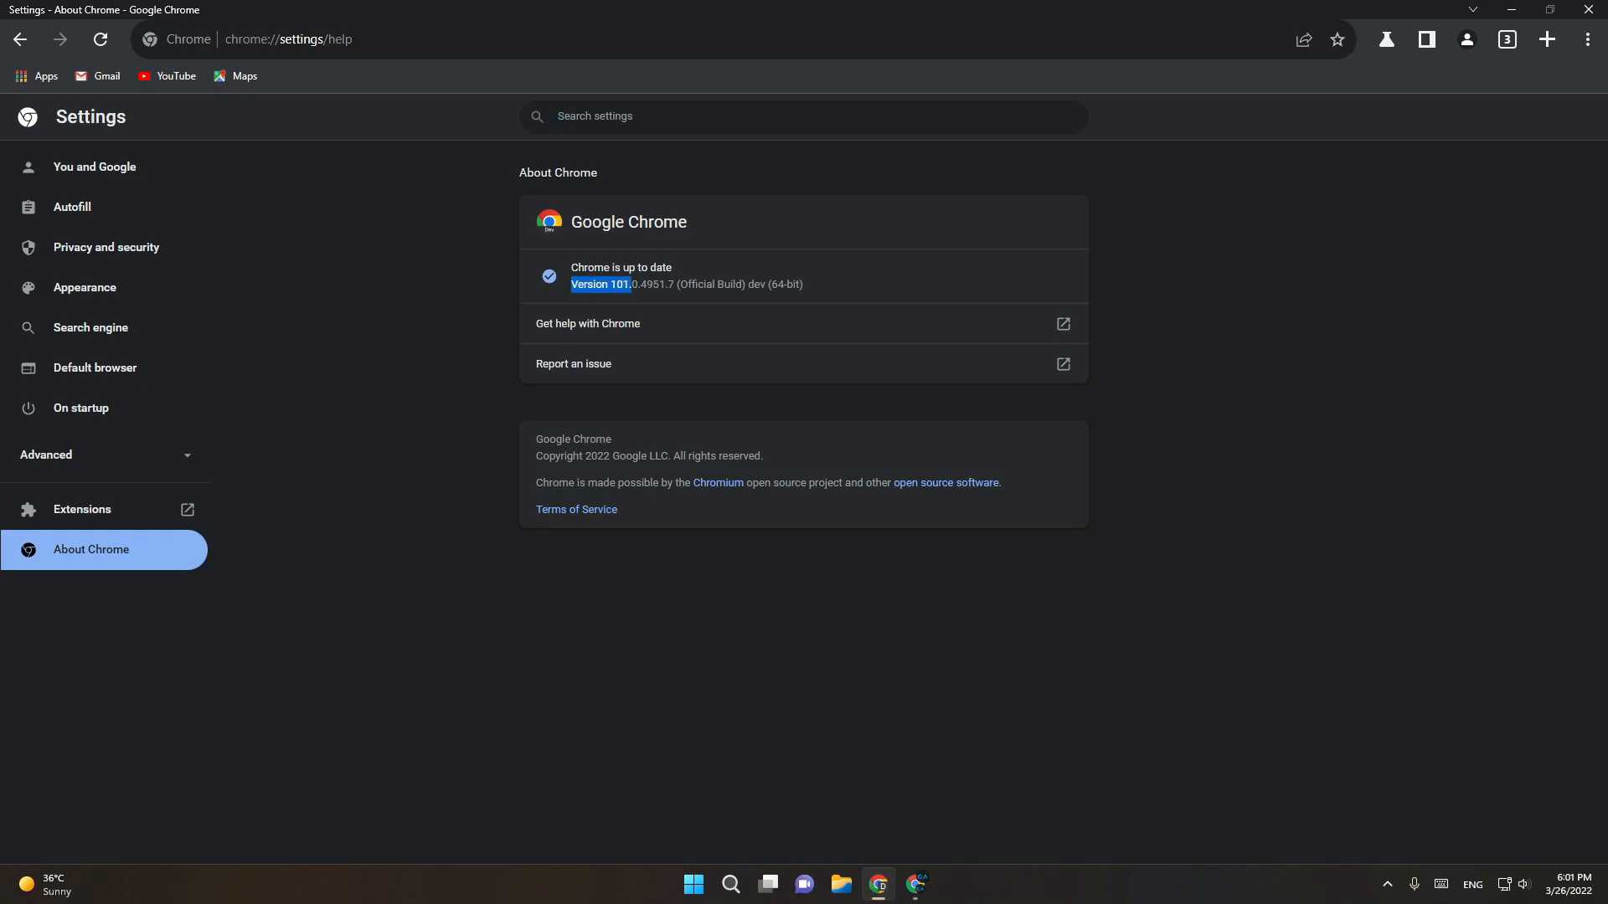